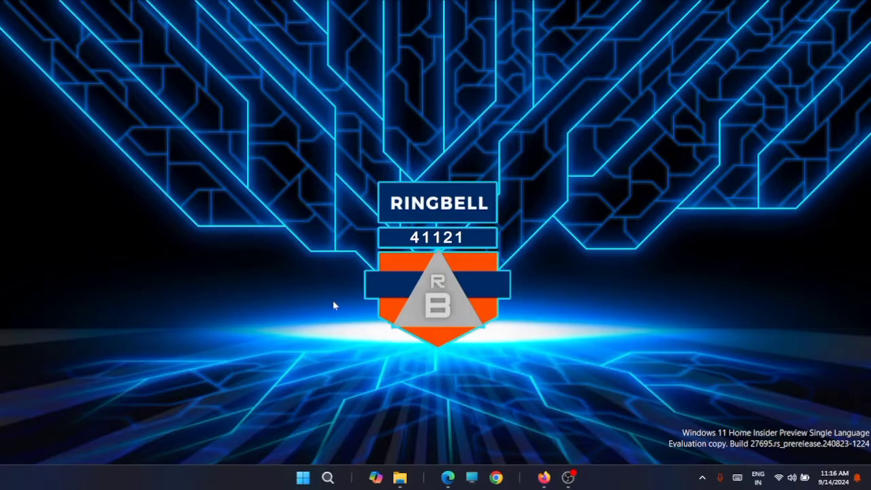
pyautogui.moveTo(303, 477)
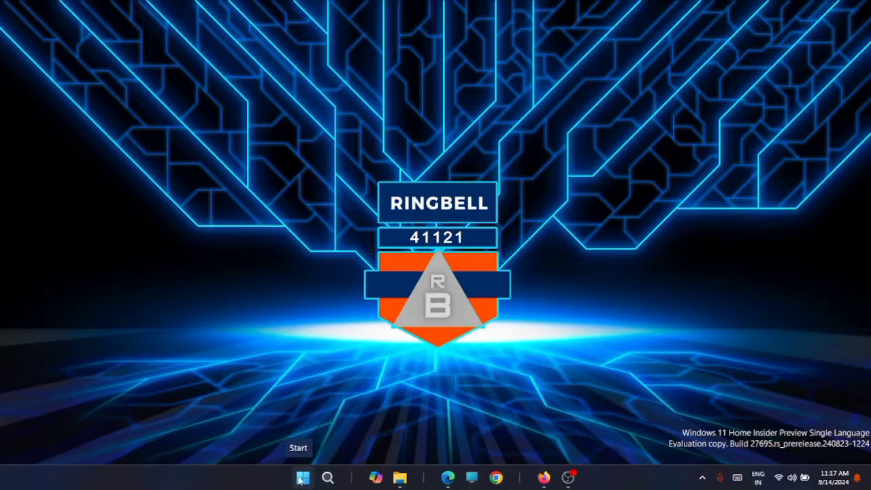
# Step: Launch Windows Settings from its pinned icon in the Start menu
pyautogui.click(303, 477)
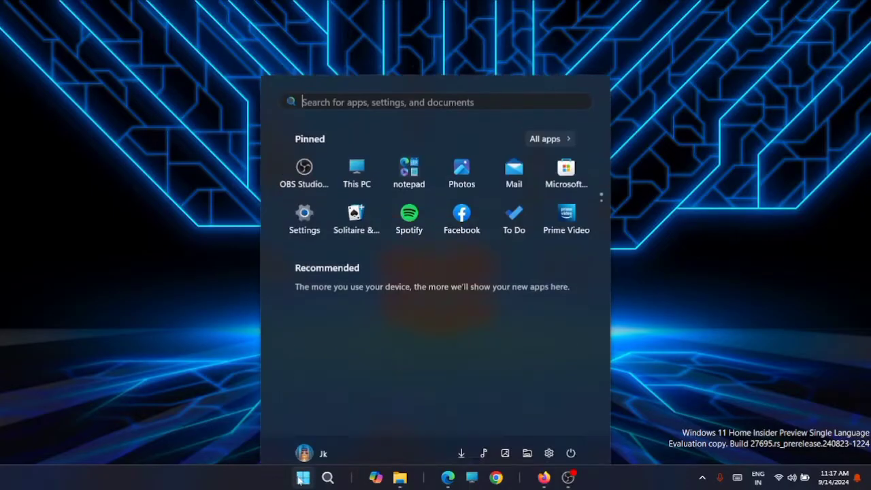
pyautogui.click(304, 217)
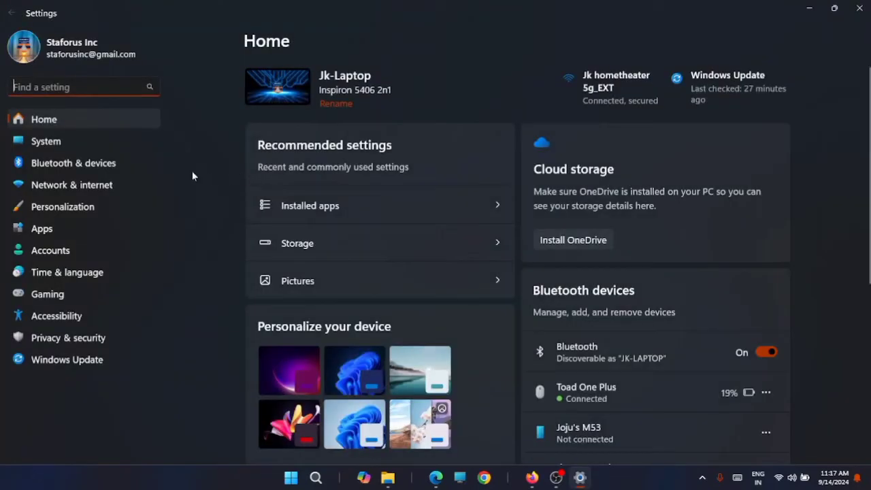
# Step: Show the 111 installed apps sorted by Date installed
pyautogui.click(41, 228)
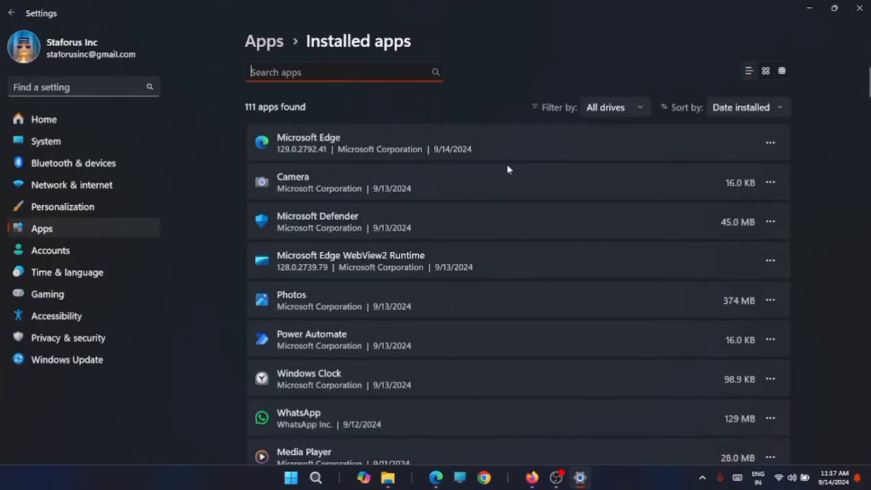
pyautogui.moveTo(472, 196)
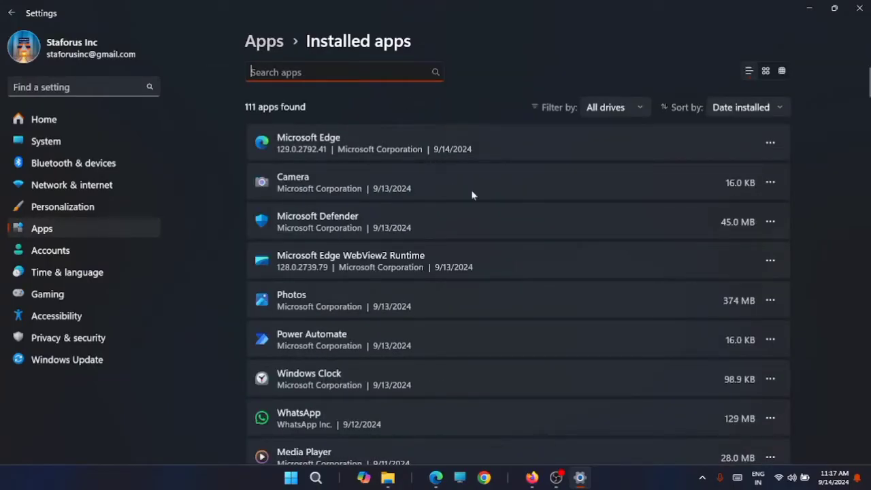
pyautogui.click(741, 107)
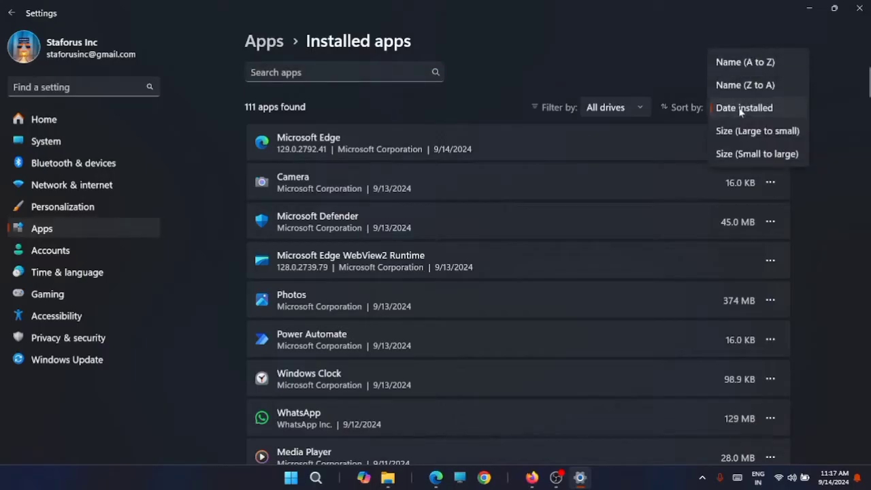
pyautogui.click(744, 108)
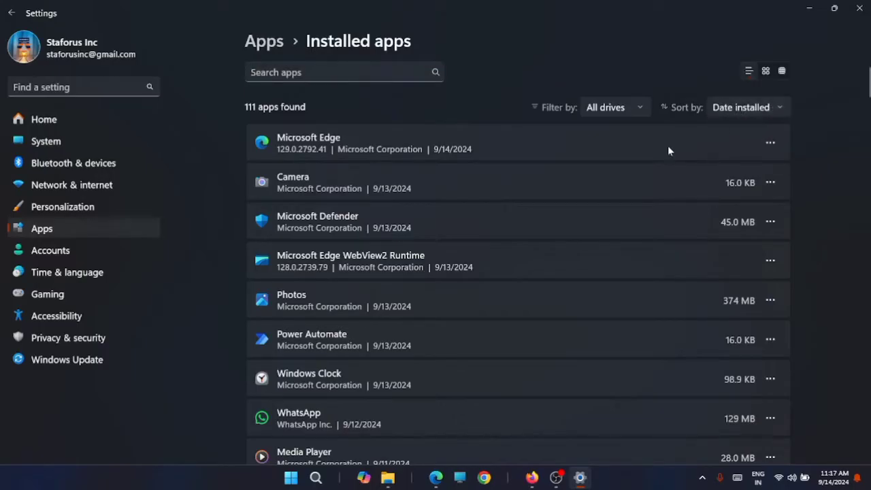
pyautogui.moveTo(544, 195)
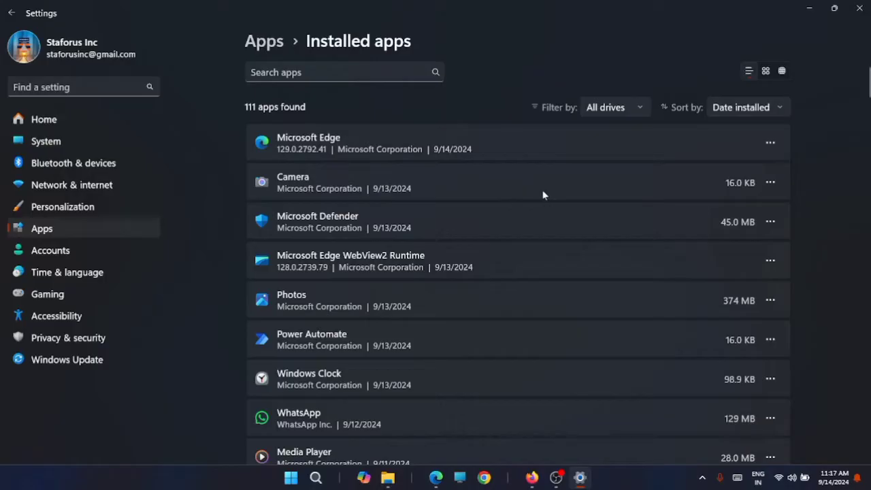
# Step: Scroll to WhatsApp and show its Advanced options, Move and Uninstall menu
pyautogui.scroll(-3)
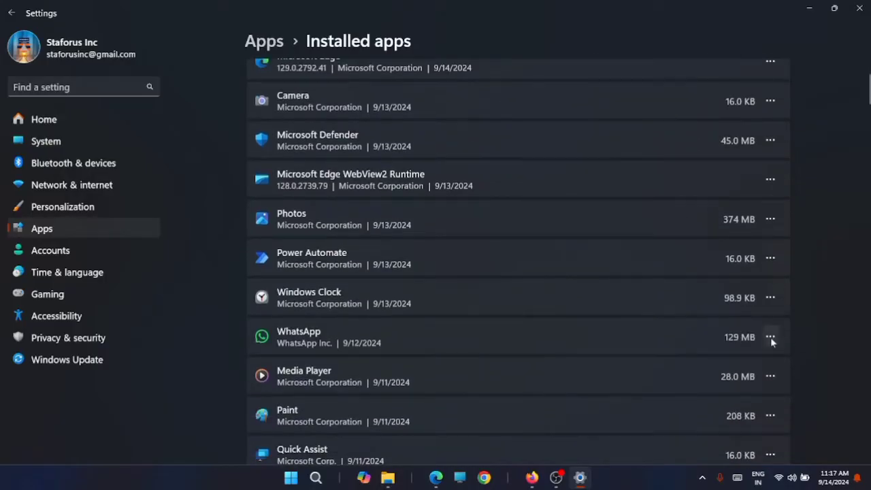
pyautogui.moveTo(770, 337)
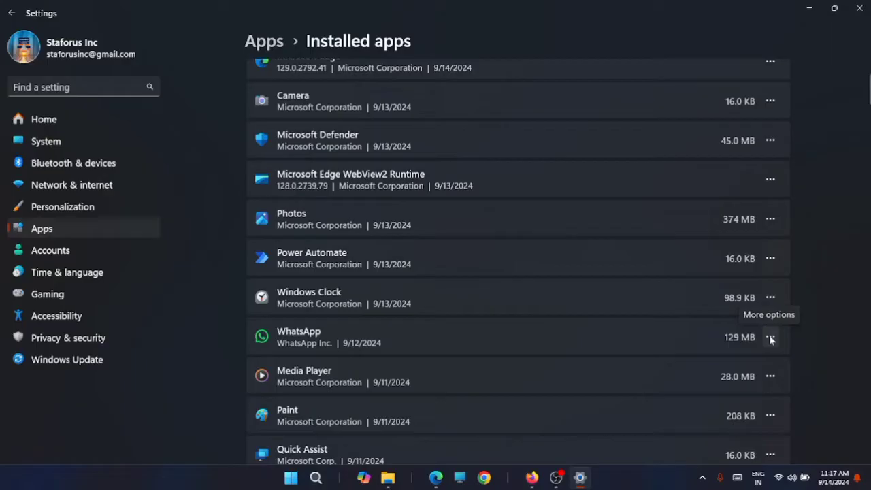
pyautogui.click(770, 337)
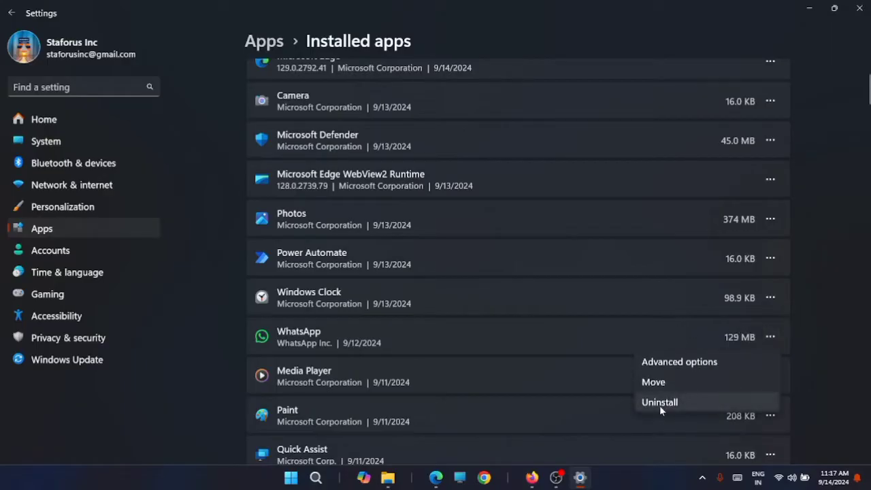
pyautogui.moveTo(679, 382)
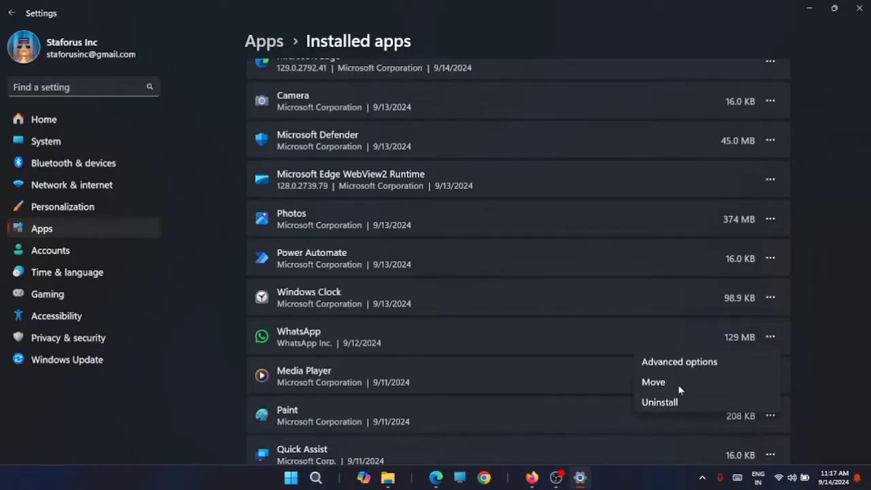
# Step: Open WhatsApp's Advanced options and scroll to the Terminate, Repair and Reset sections
pyautogui.click(678, 362)
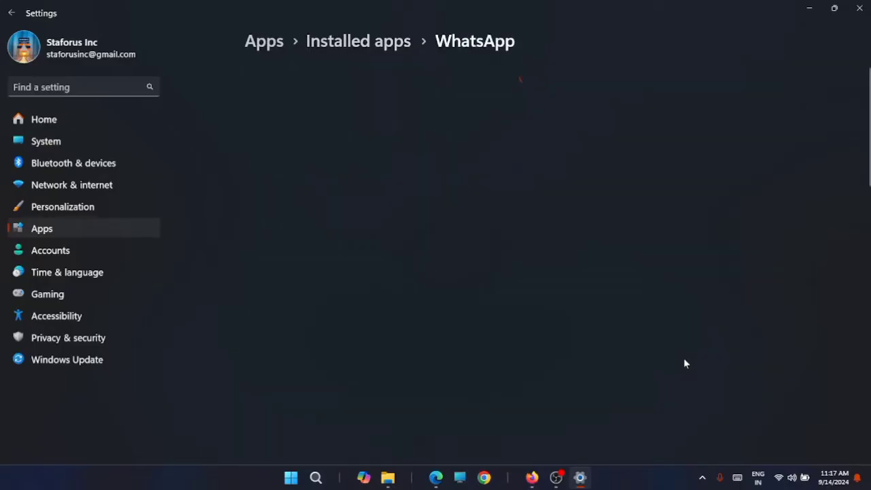
pyautogui.scroll(-3)
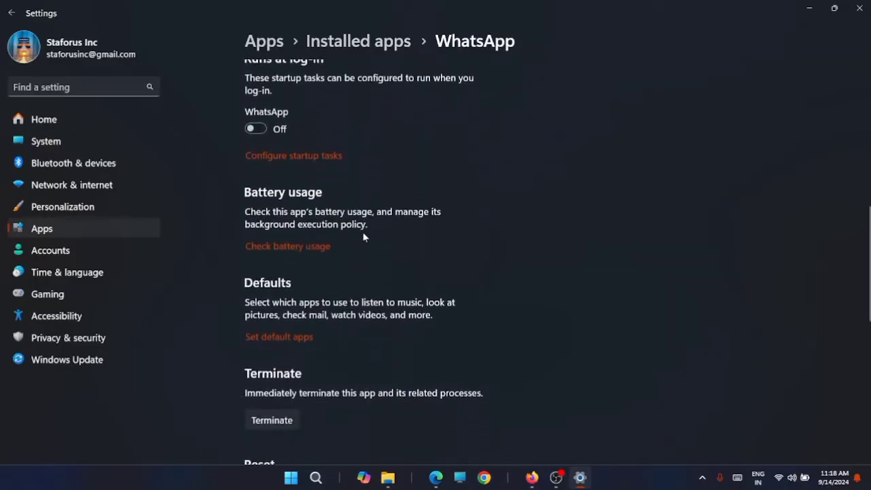
pyautogui.scroll(-3)
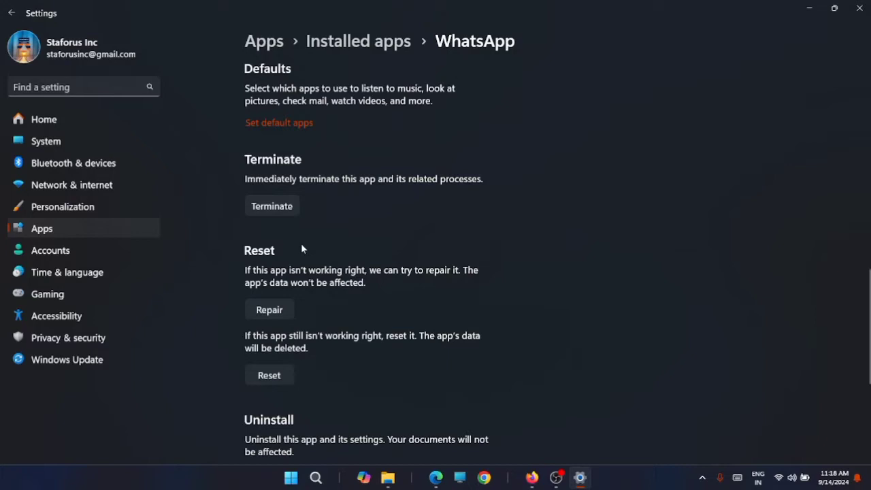
pyautogui.moveTo(303, 211)
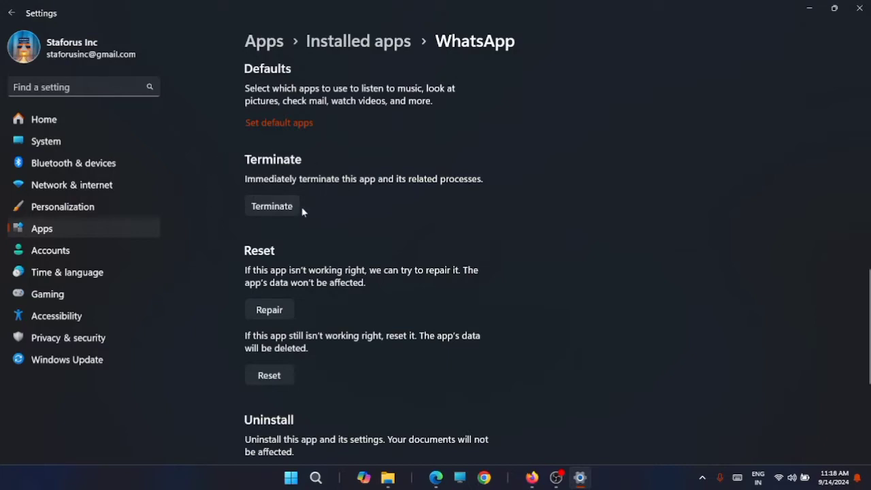
pyautogui.moveTo(303, 206)
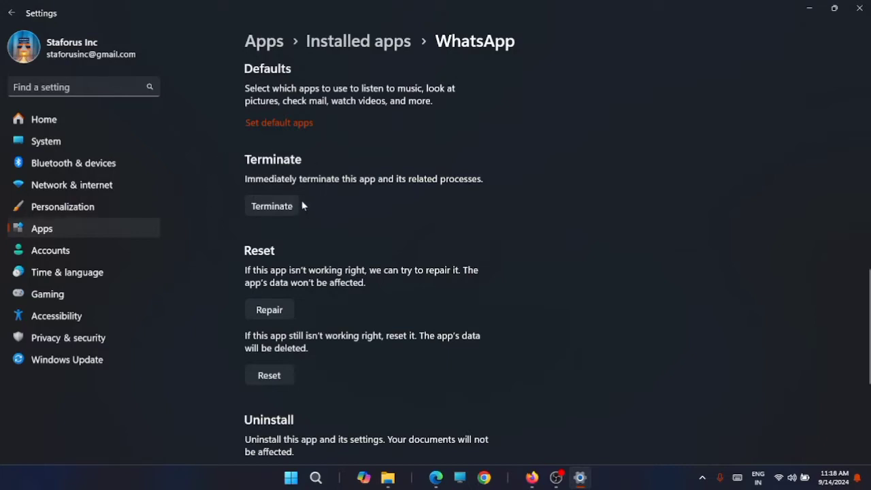
pyautogui.moveTo(315, 264)
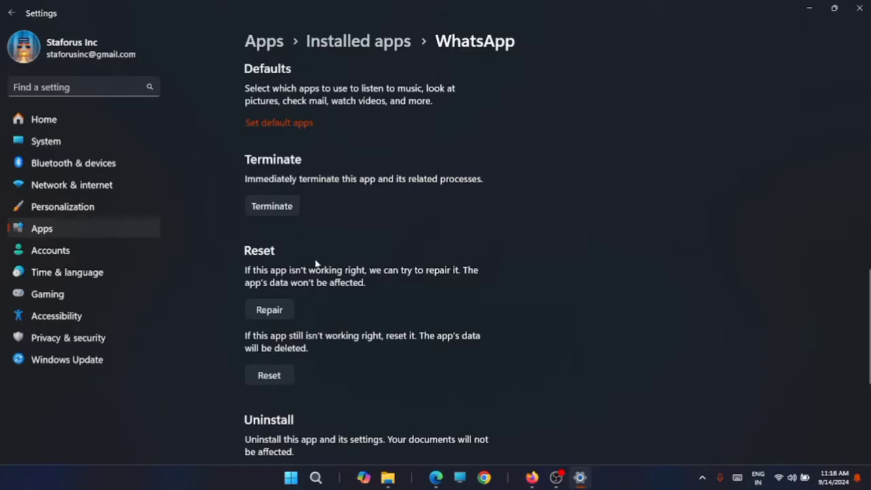
pyautogui.moveTo(269, 314)
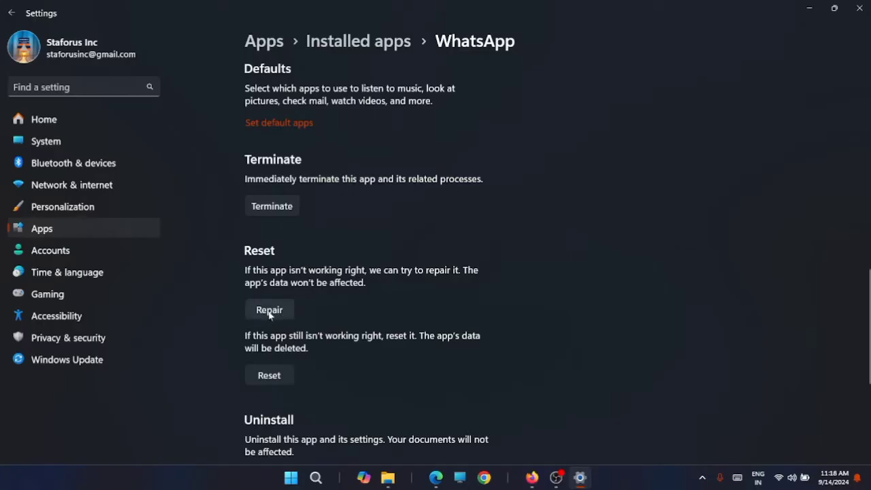
pyautogui.moveTo(272, 314)
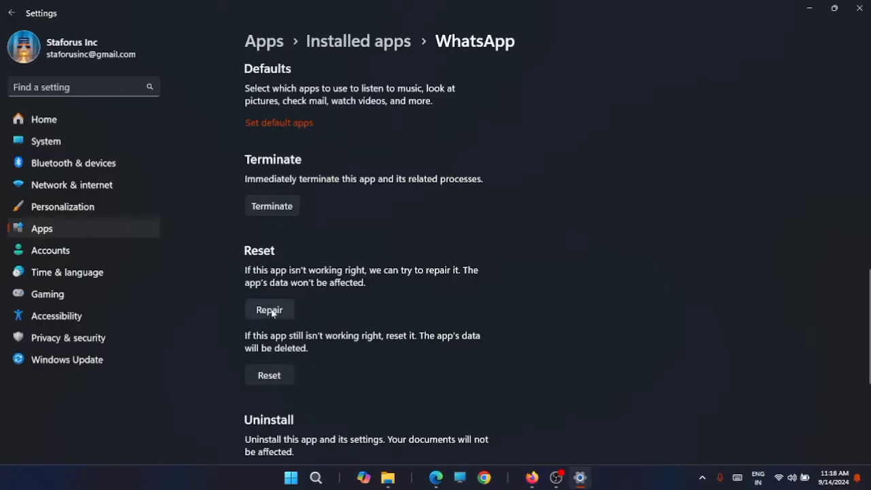
pyautogui.moveTo(286, 299)
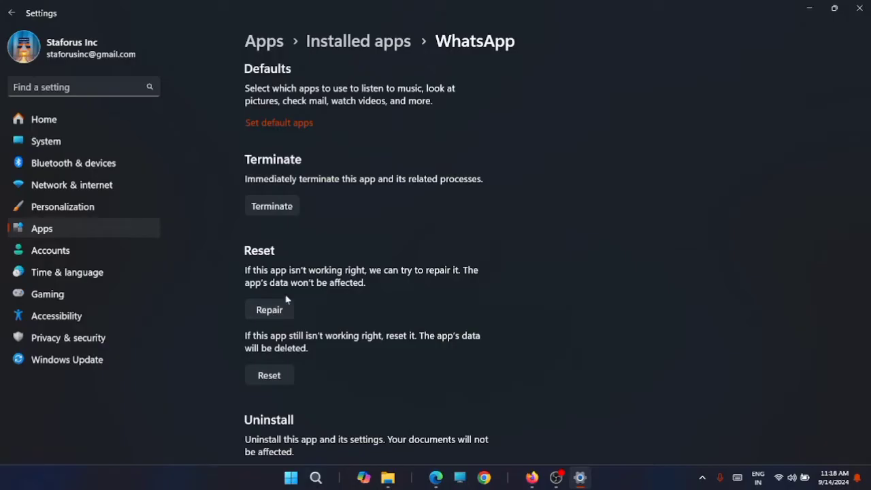
pyautogui.moveTo(447, 114)
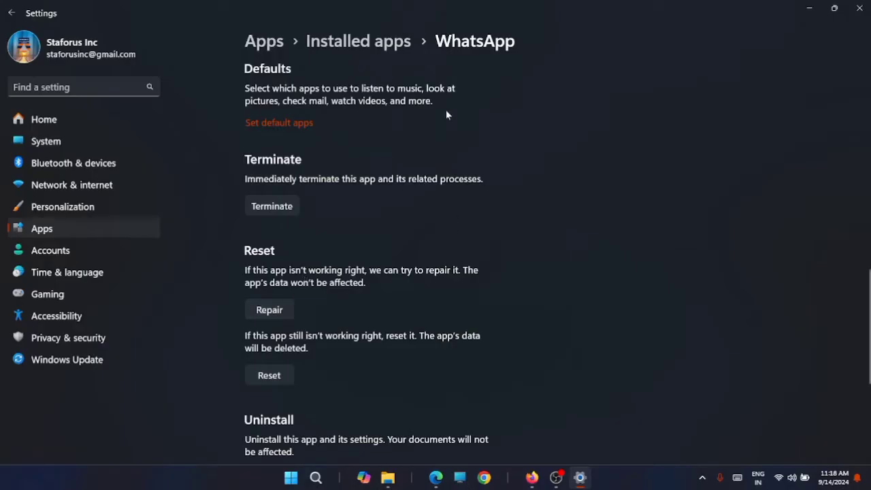
# Step: Return to Installed apps and reopen WhatsApp's action menu
pyautogui.click(11, 13)
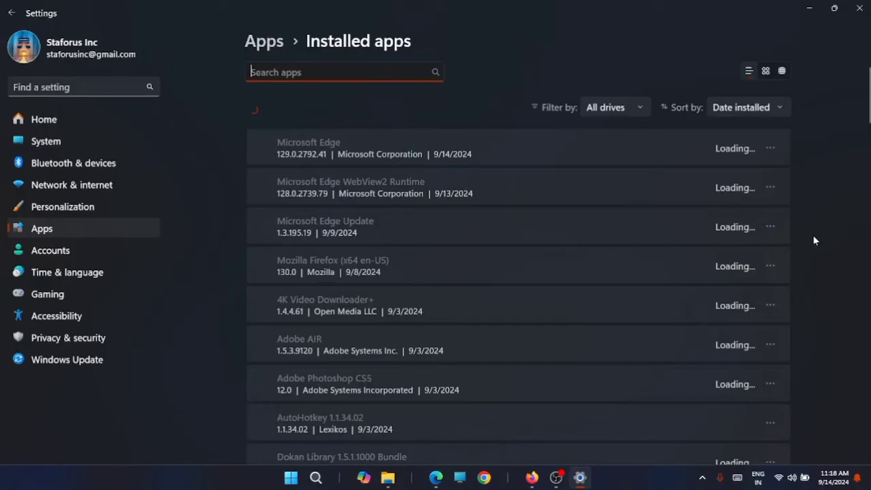
pyautogui.scroll(-3)
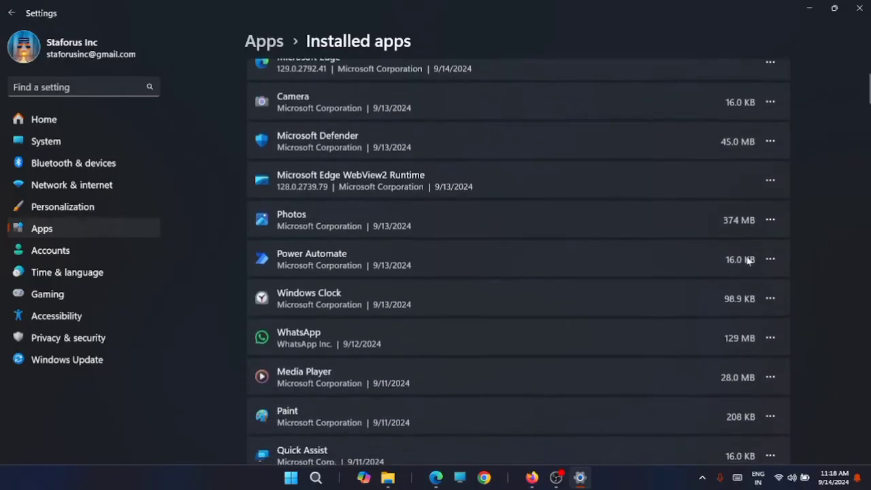
pyautogui.click(771, 337)
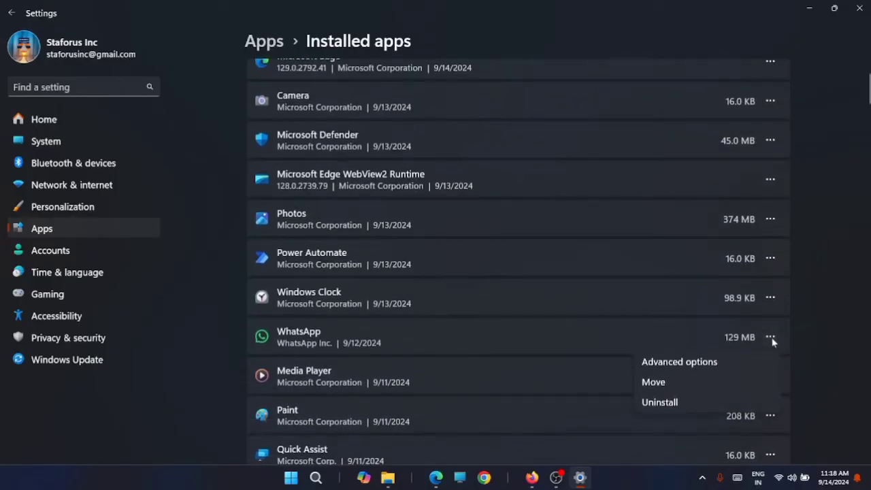
pyautogui.moveTo(660, 403)
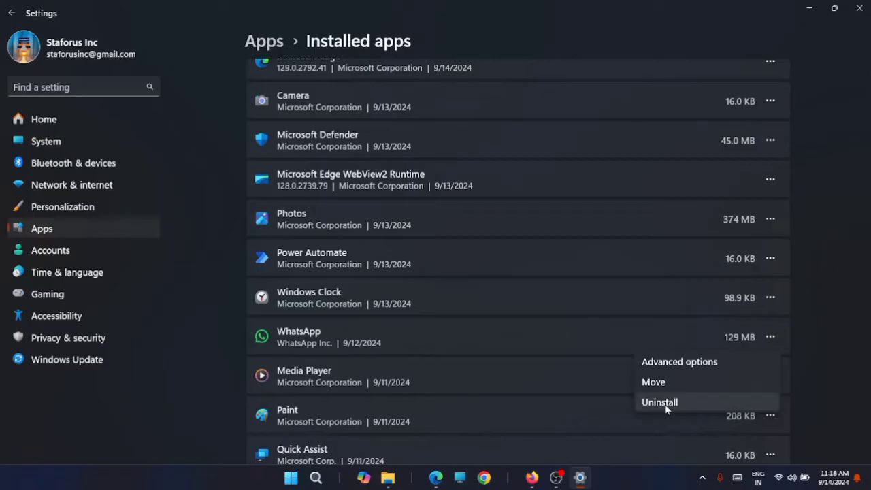
pyautogui.moveTo(666, 408)
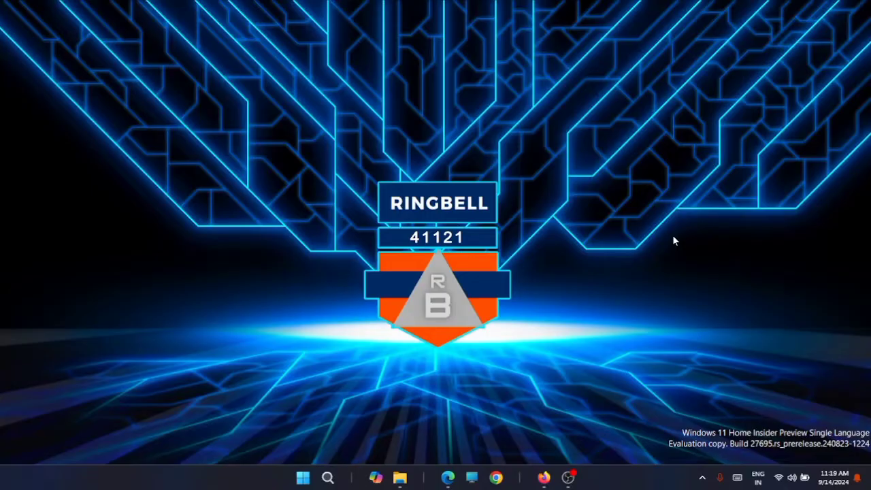
pyautogui.moveTo(719, 181)
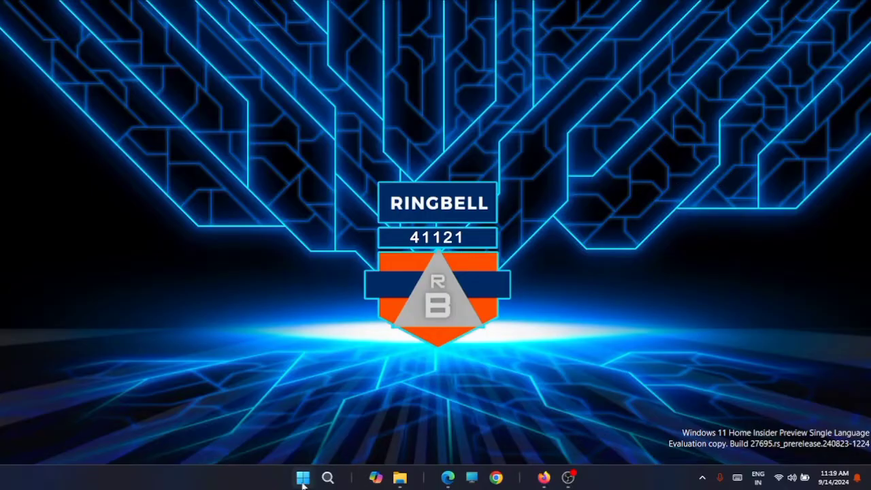
# Step: Search 'ms' from Start and launch System Configuration
pyautogui.click(303, 477)
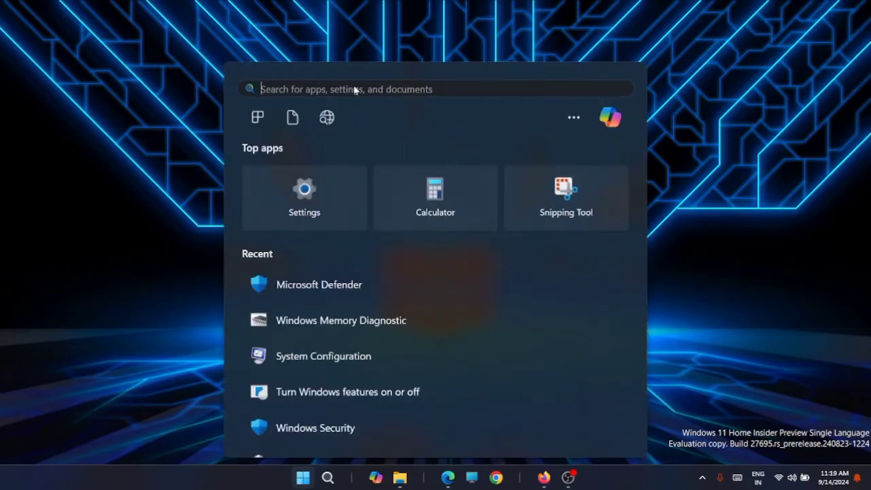
pyautogui.write('msconf')
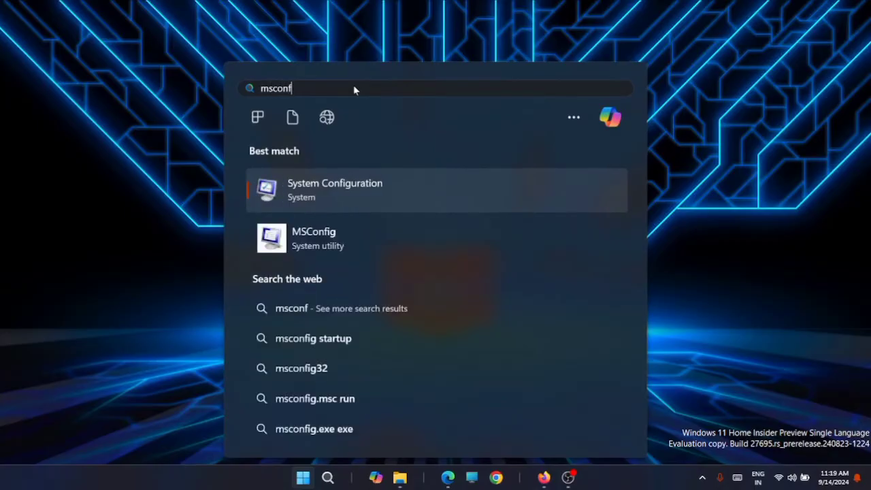
pyautogui.click(334, 189)
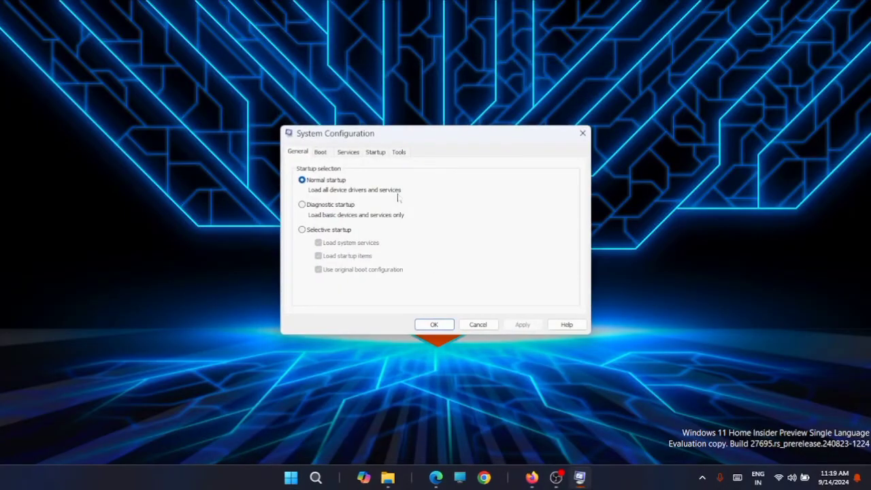
# Step: In Boot advanced options, toggle Number of processors back off and confirm with OK
pyautogui.click(320, 152)
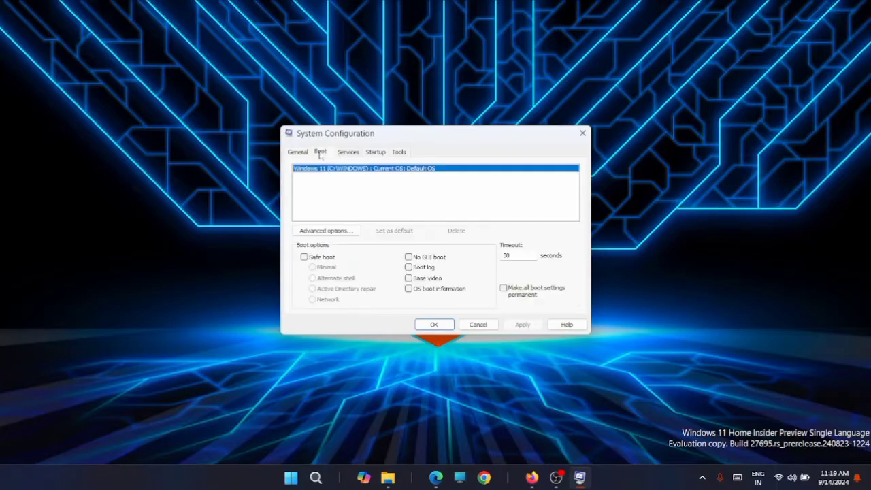
pyautogui.click(326, 230)
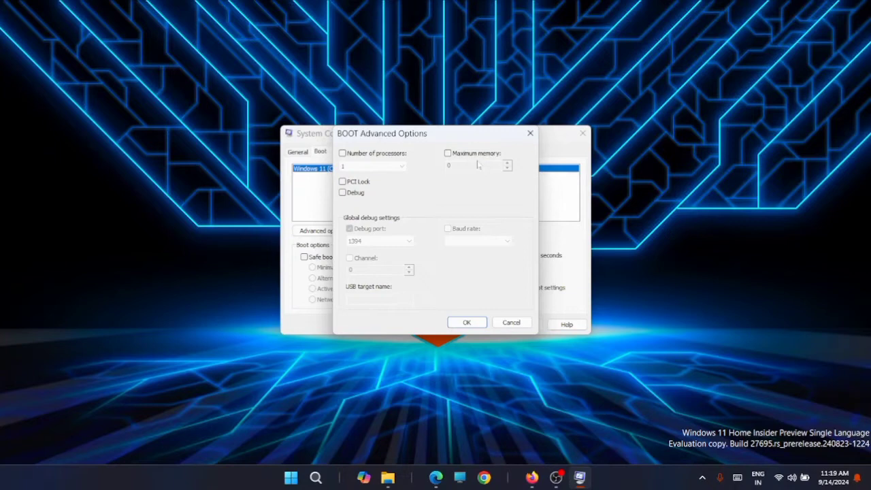
pyautogui.click(342, 153)
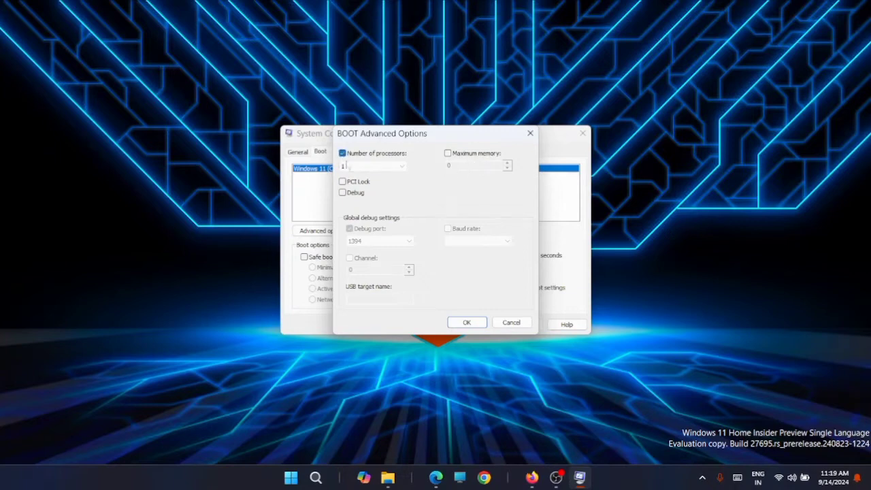
pyautogui.click(403, 166)
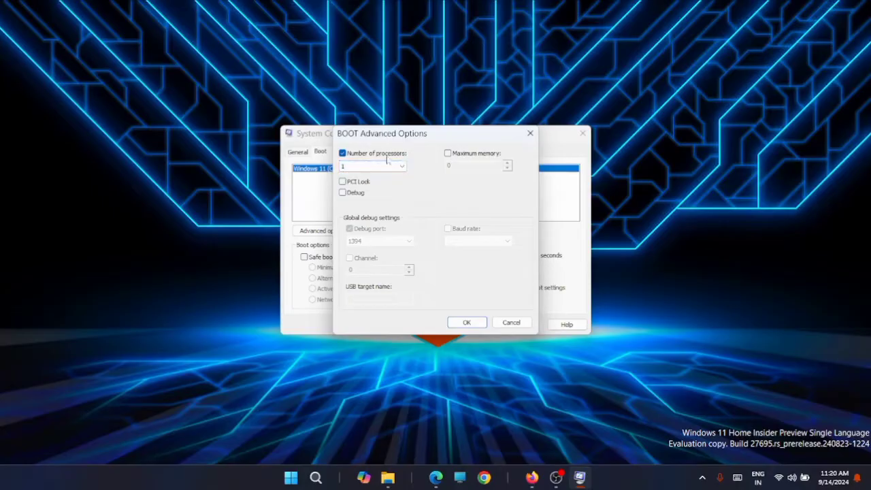
pyautogui.click(343, 153)
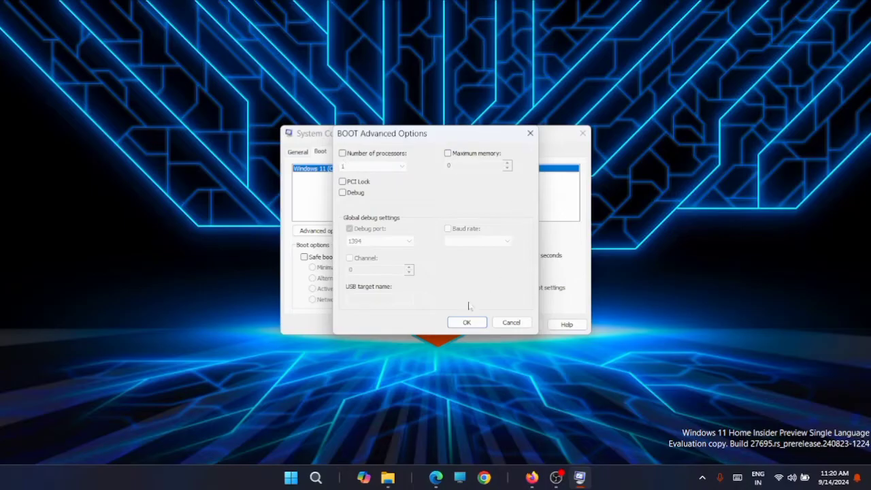
pyautogui.click(467, 322)
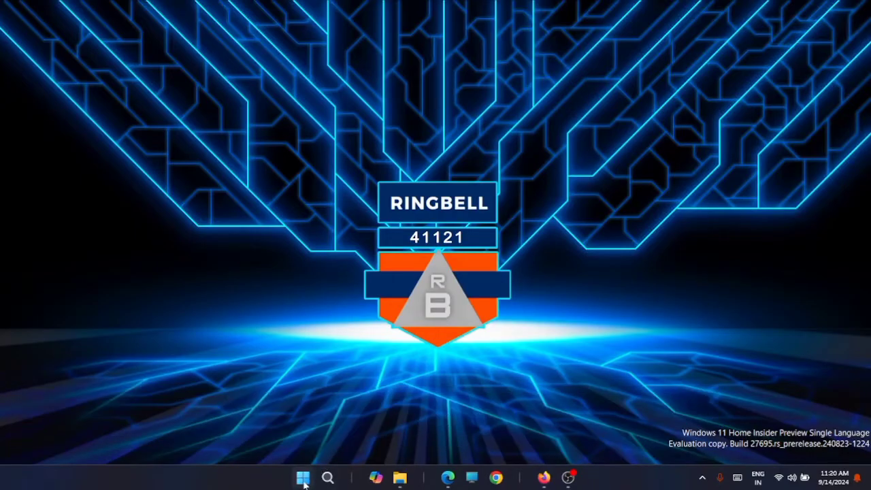
pyautogui.click(328, 477)
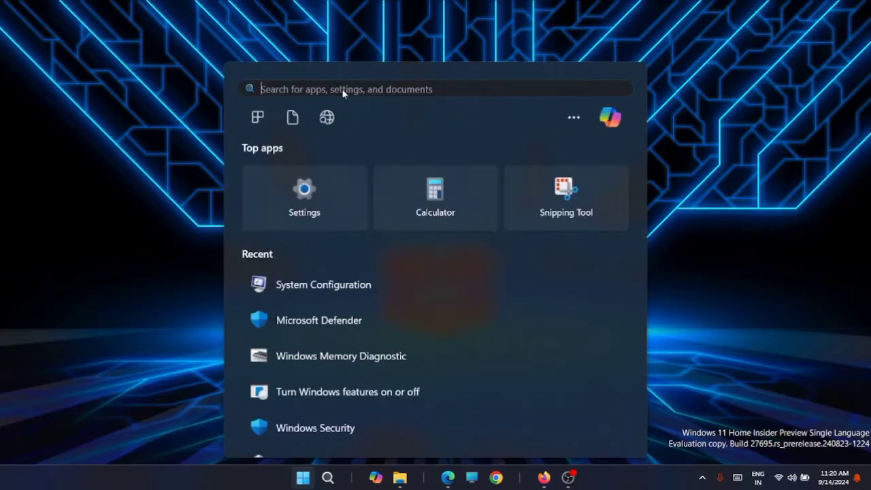
pyautogui.write('m')
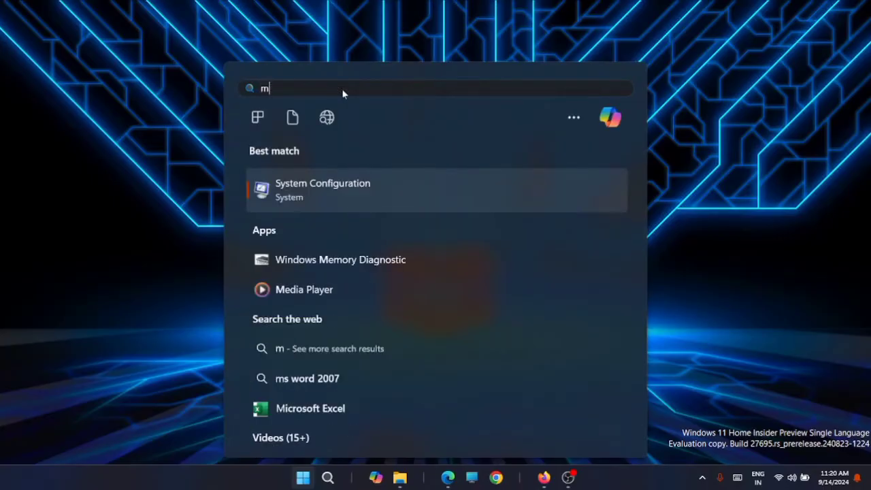
pyautogui.write('emory')
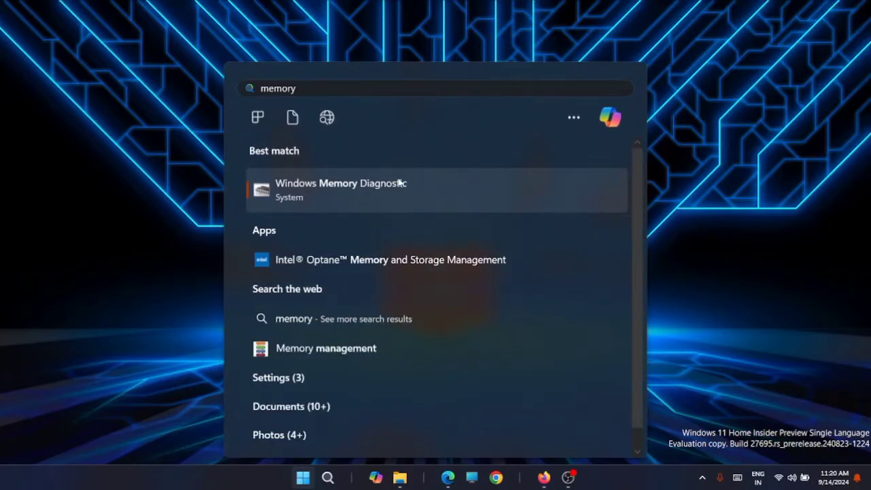
pyautogui.click(341, 190)
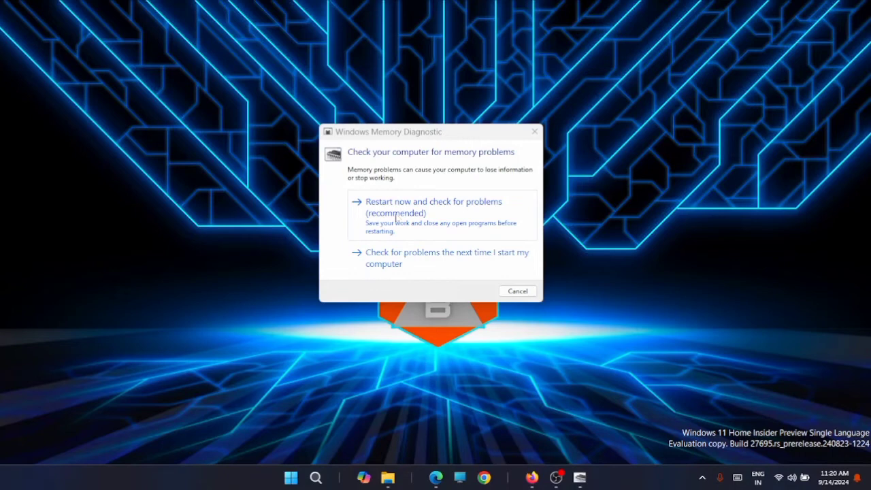
pyautogui.moveTo(445, 225)
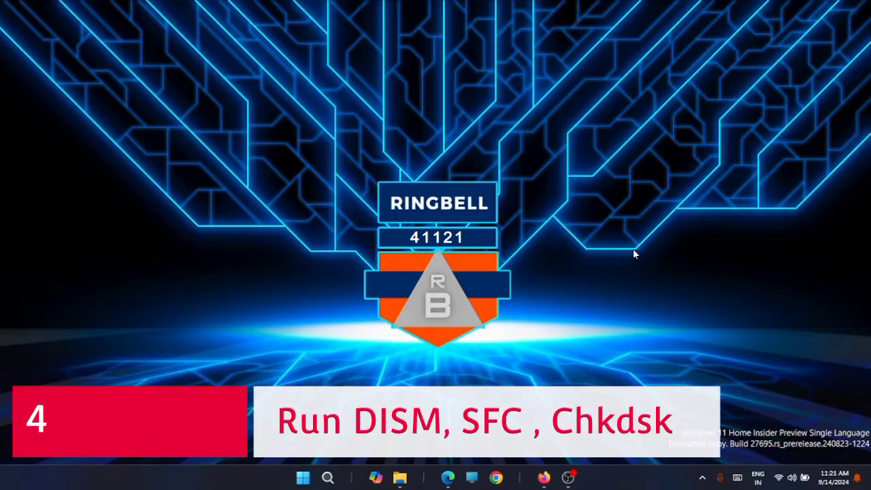
# Step: Search 'cm' in Start and run Command Prompt as administrator
pyautogui.click(304, 477)
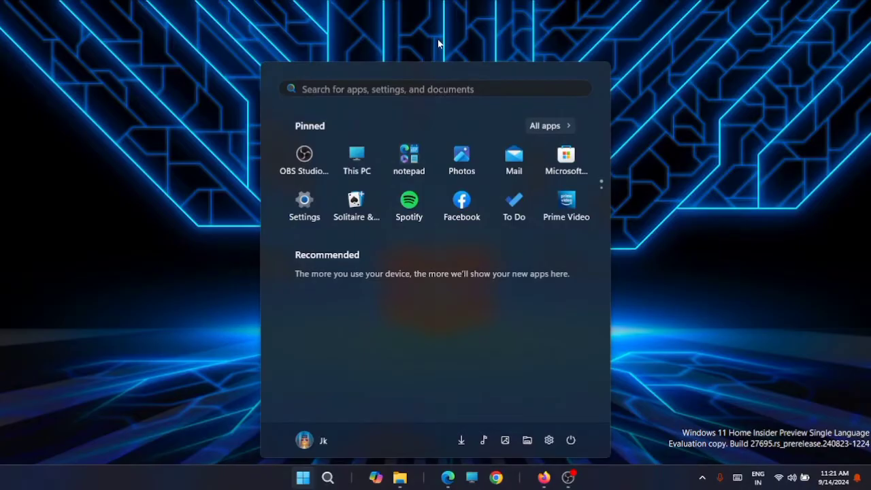
pyautogui.write('calculator')
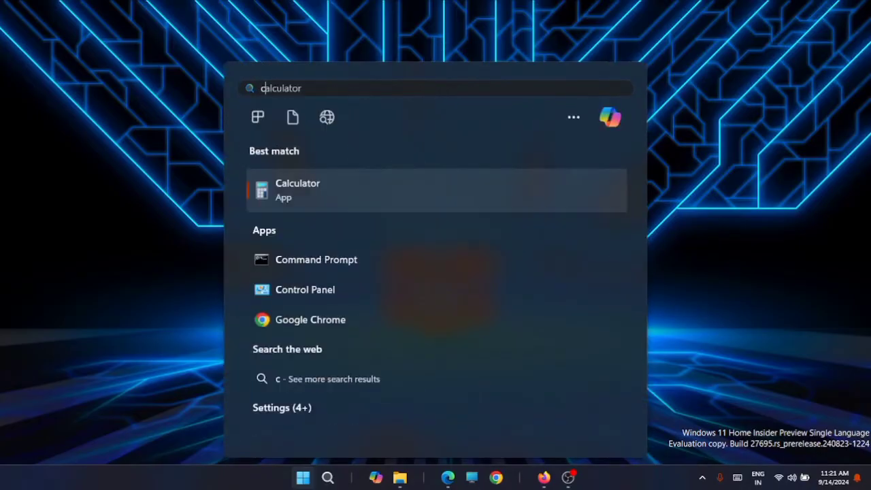
pyautogui.write('cm')
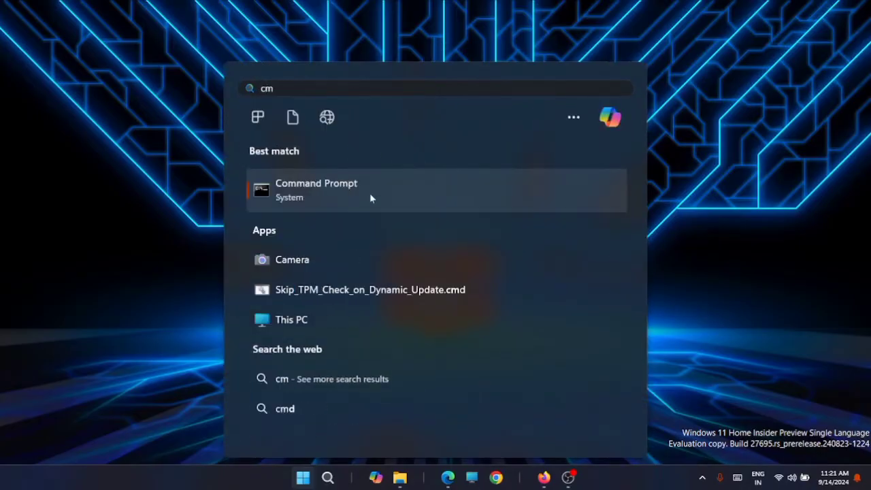
pyautogui.rightClick(316, 190)
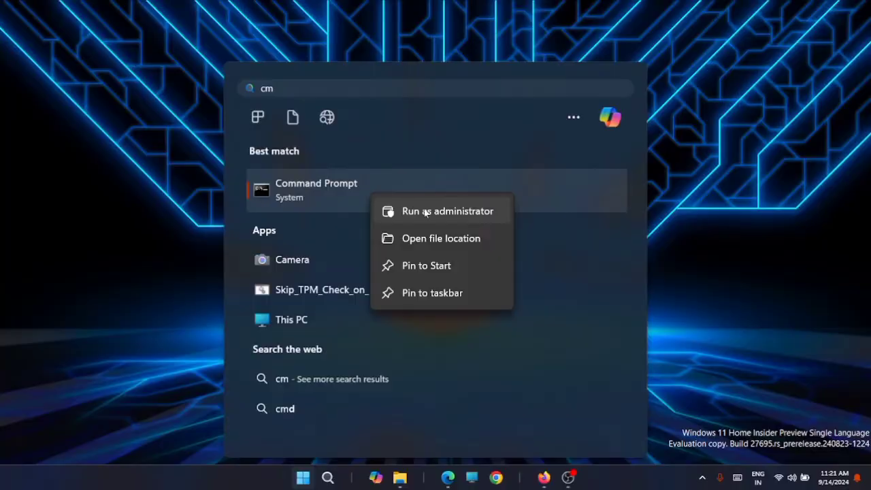
pyautogui.click(448, 211)
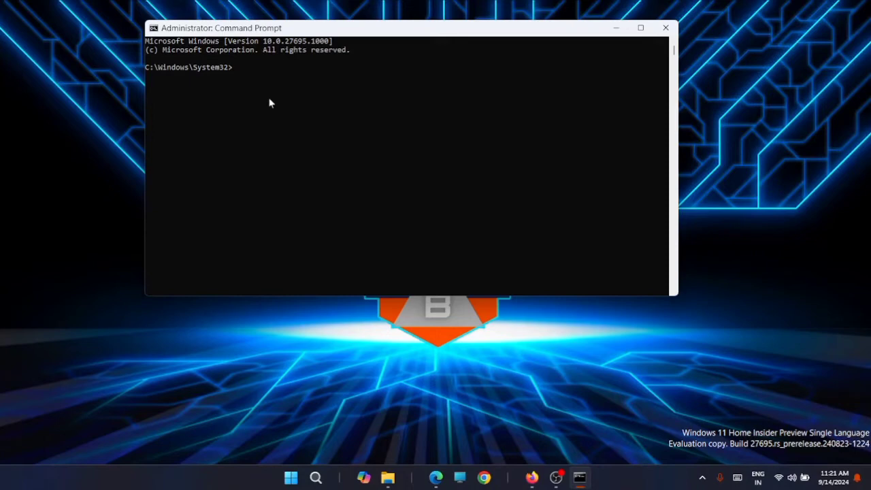
# Step: Run DISM /Online /Cleanup-Image /ScanHealth followed by sfc /scannow
pyautogui.write('DISM /Online /Cleanup-Image /ScanHealth')
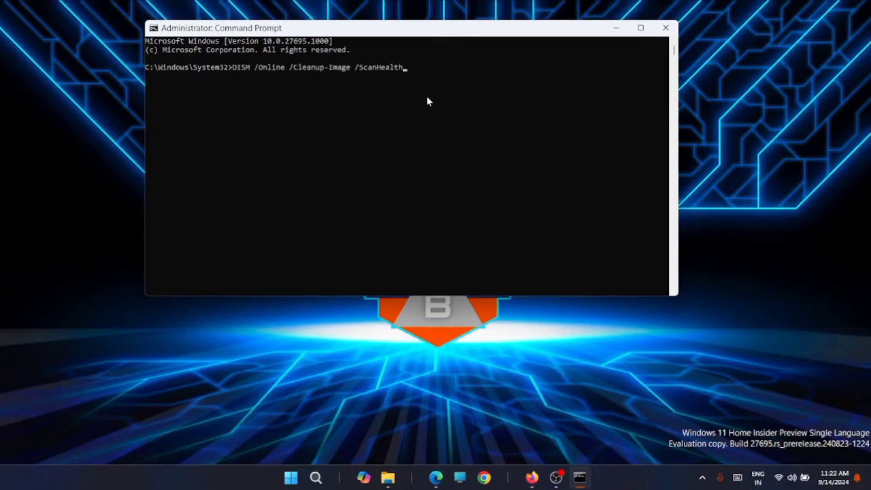
pyautogui.moveTo(513, 80)
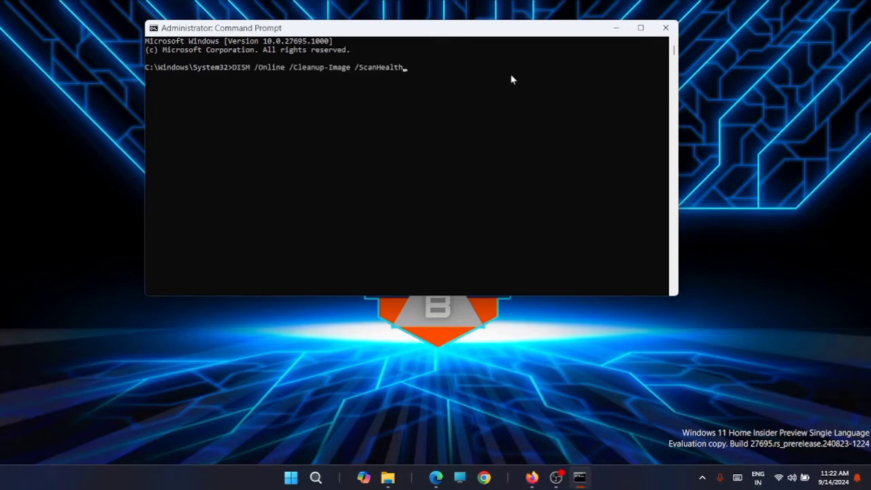
pyautogui.moveTo(508, 71)
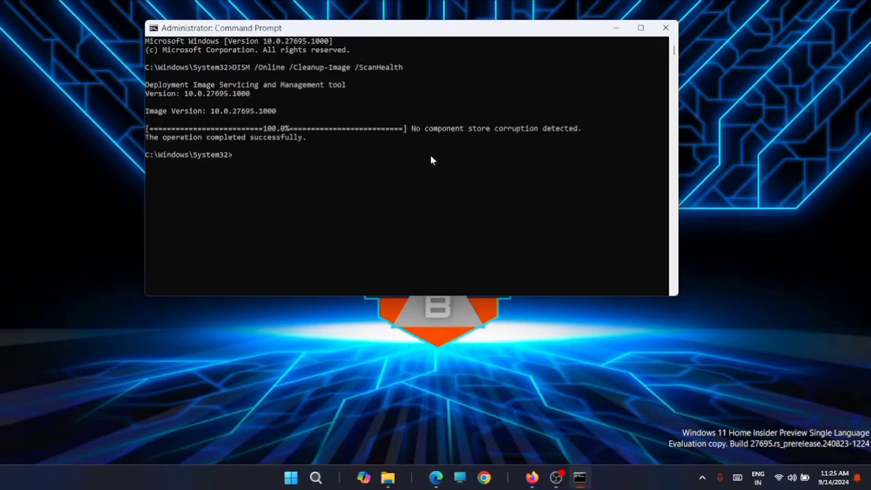
pyautogui.moveTo(396, 184)
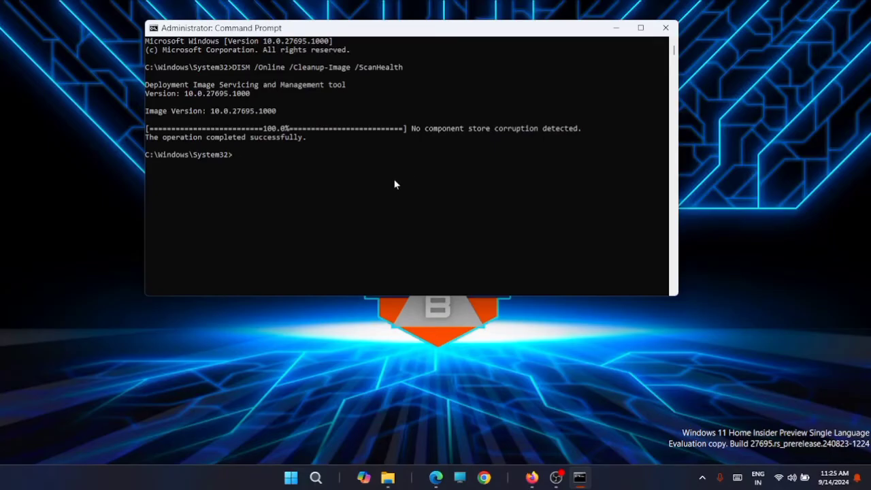
pyautogui.write('s')
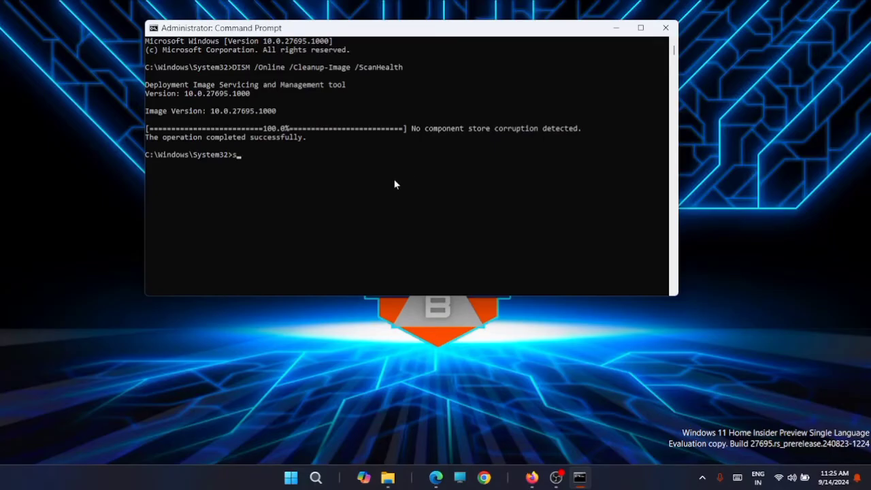
pyautogui.write('fc /scannow')
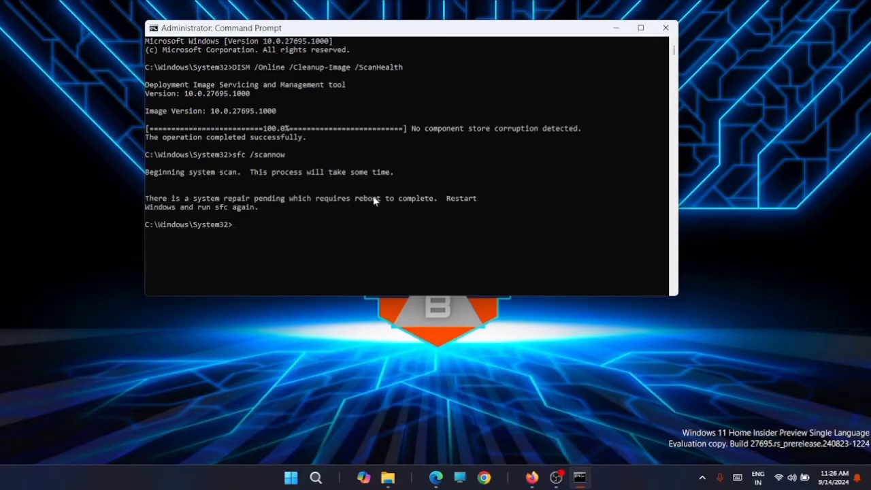
# Step: Enter chkdsk D: /f /r, replacing the placeholder drive letter with D
pyautogui.write('chkdsk *: /f /r')
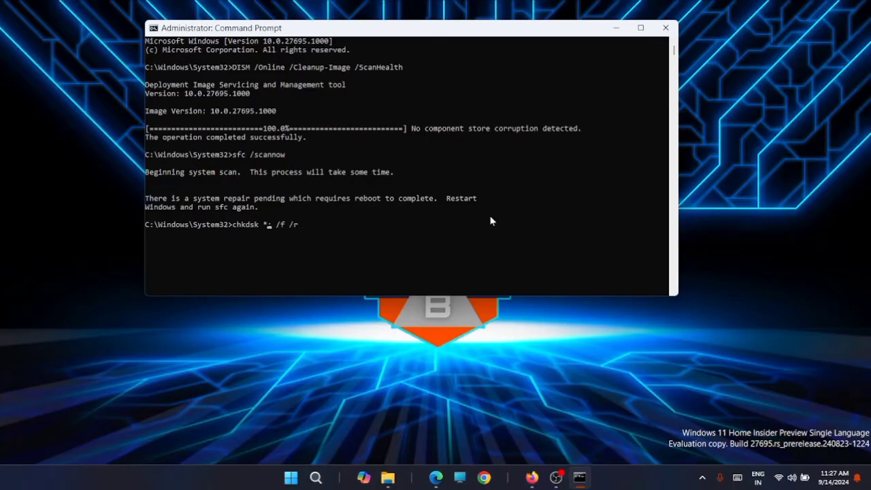
pyautogui.press('Backspace')
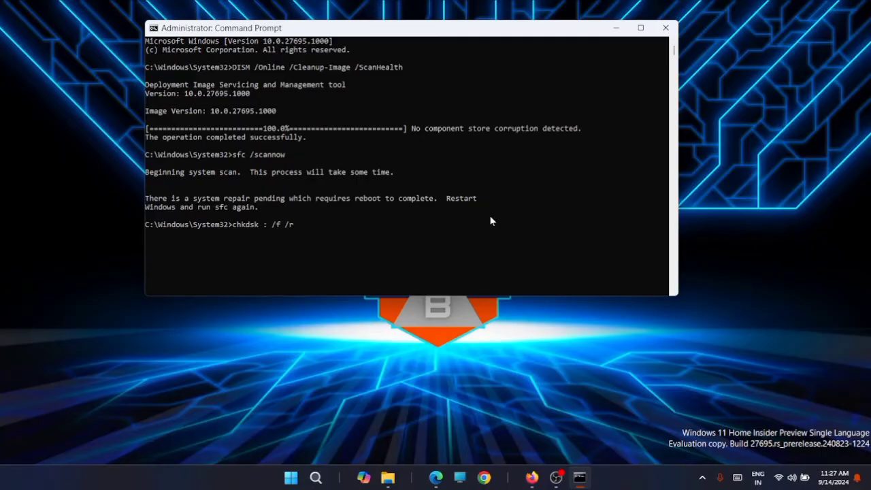
pyautogui.write('D')
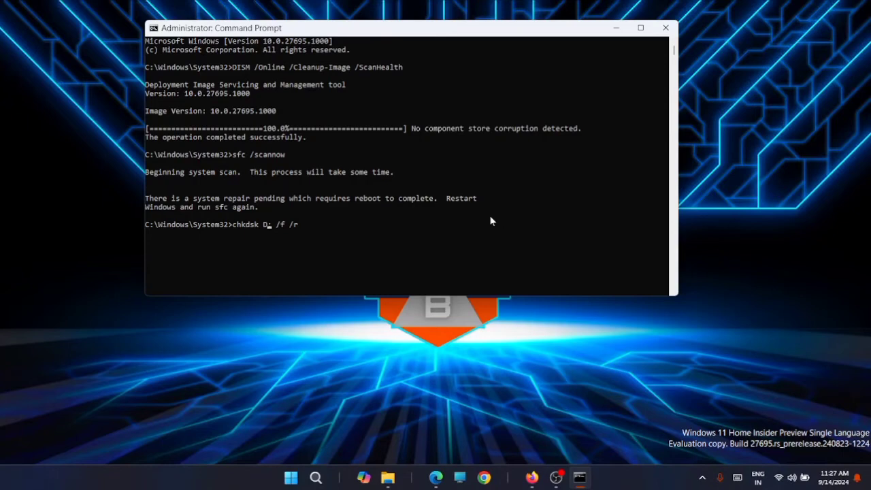
pyautogui.write(':')
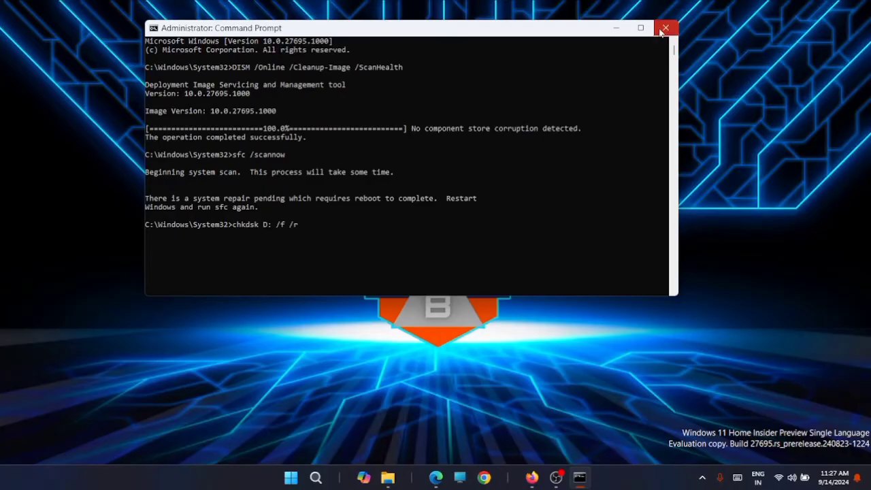
# Step: Close the administrator Command Prompt without running chkdsk
pyautogui.click(666, 28)
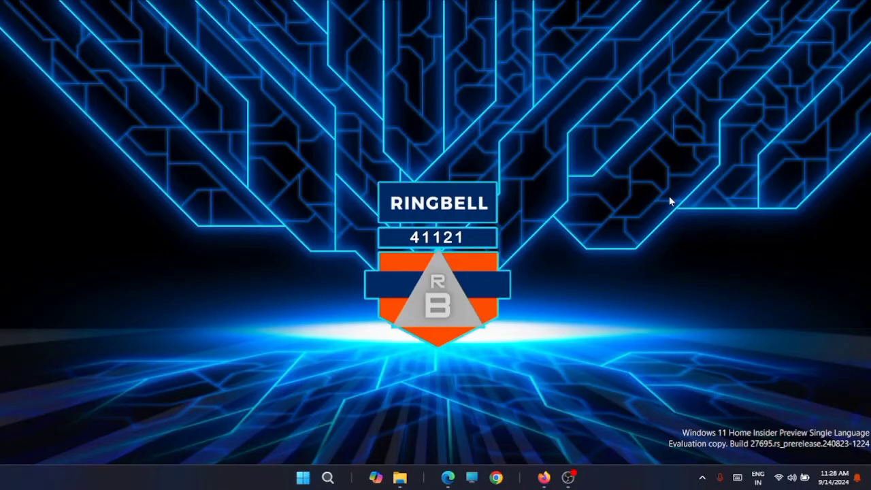
pyautogui.click(702, 477)
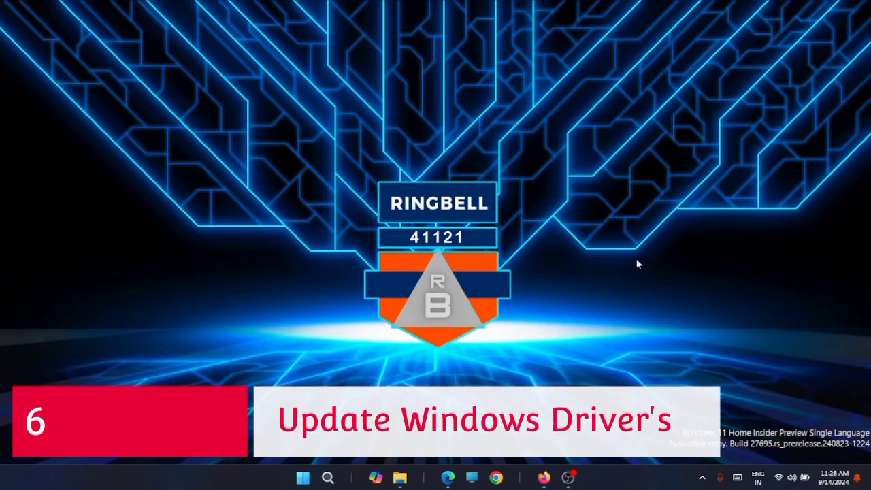
pyautogui.moveTo(611, 265)
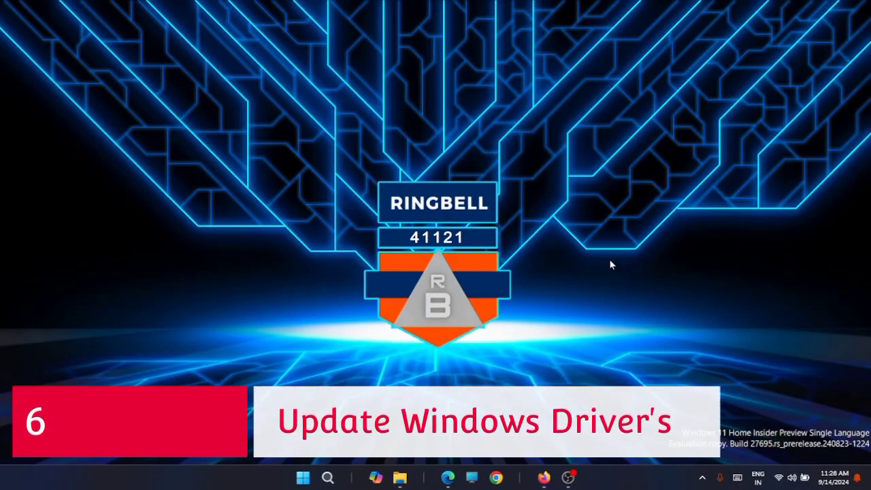
# Step: Open Device Manager and show the Driver tab of the Intel Wireless Bluetooth adapter's properties
pyautogui.rightClick(303, 478)
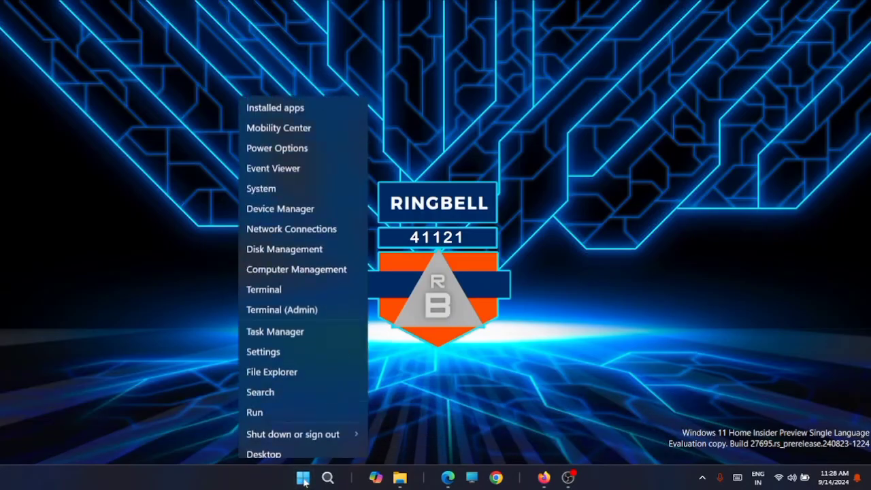
pyautogui.moveTo(280, 201)
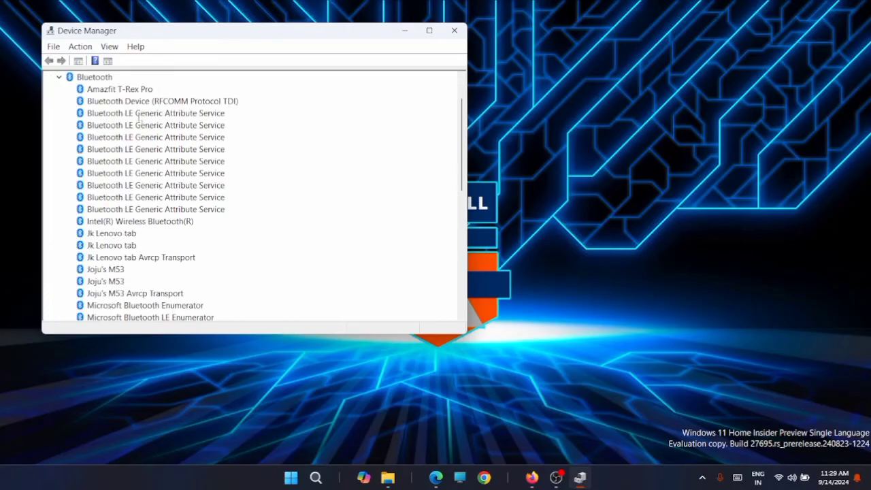
pyautogui.scroll(-3)
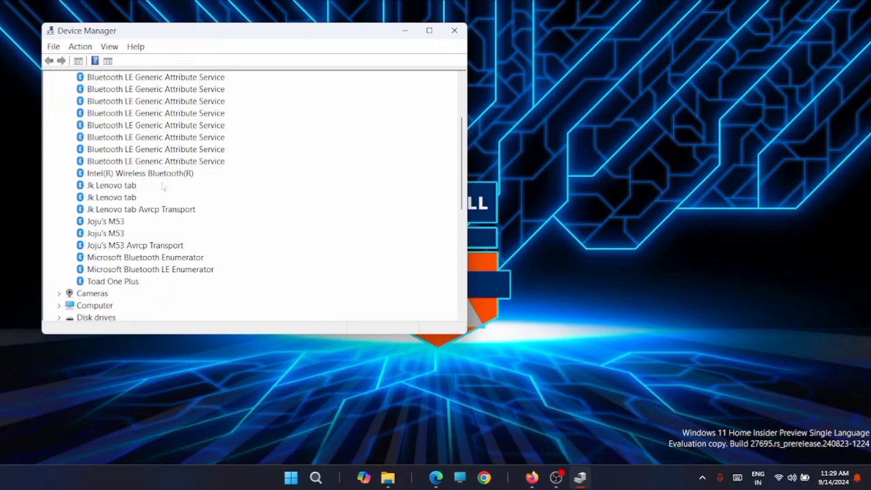
pyautogui.click(141, 173)
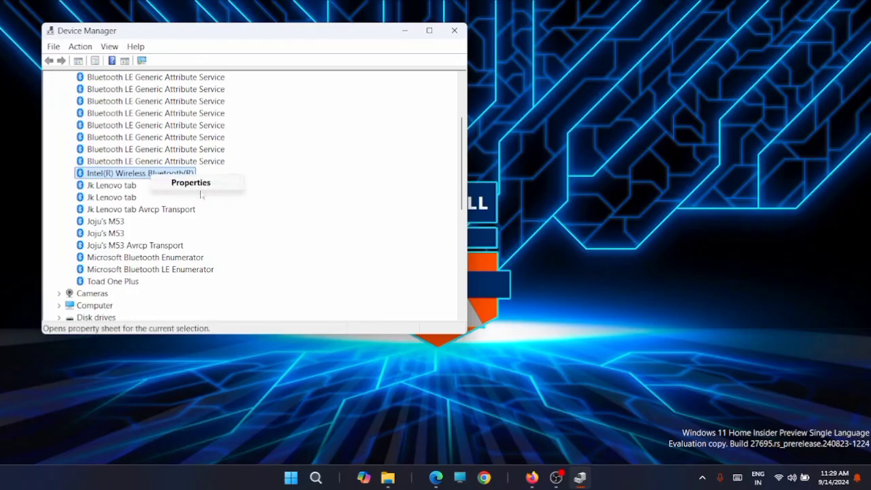
pyautogui.click(190, 183)
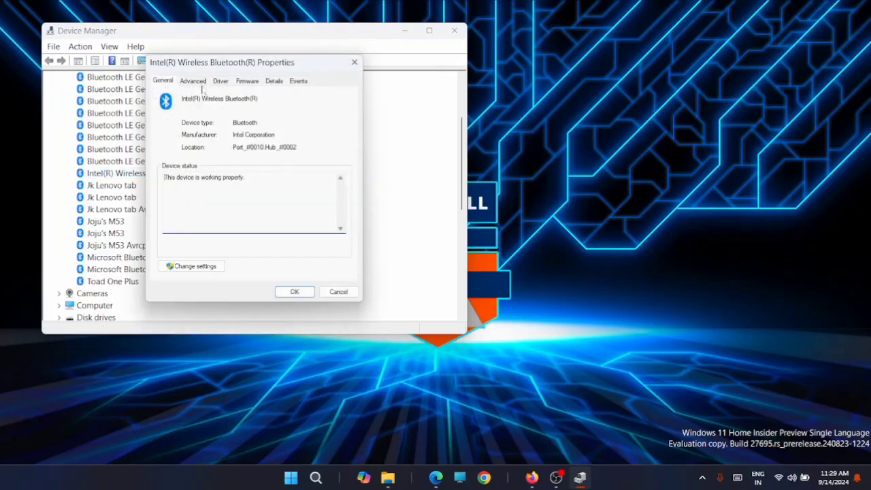
pyautogui.click(220, 81)
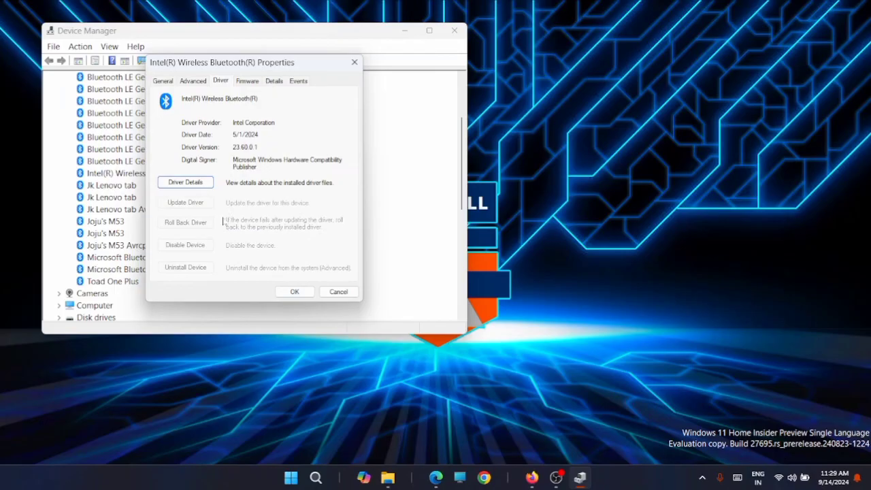
pyautogui.moveTo(236, 213)
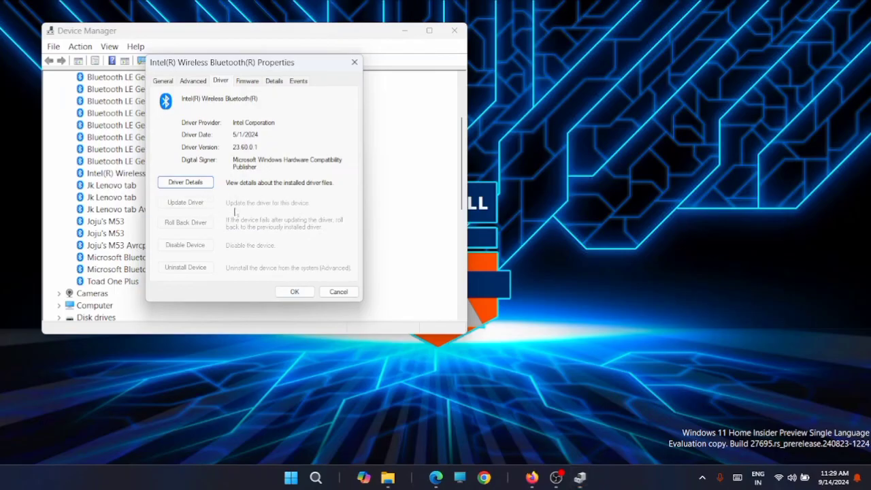